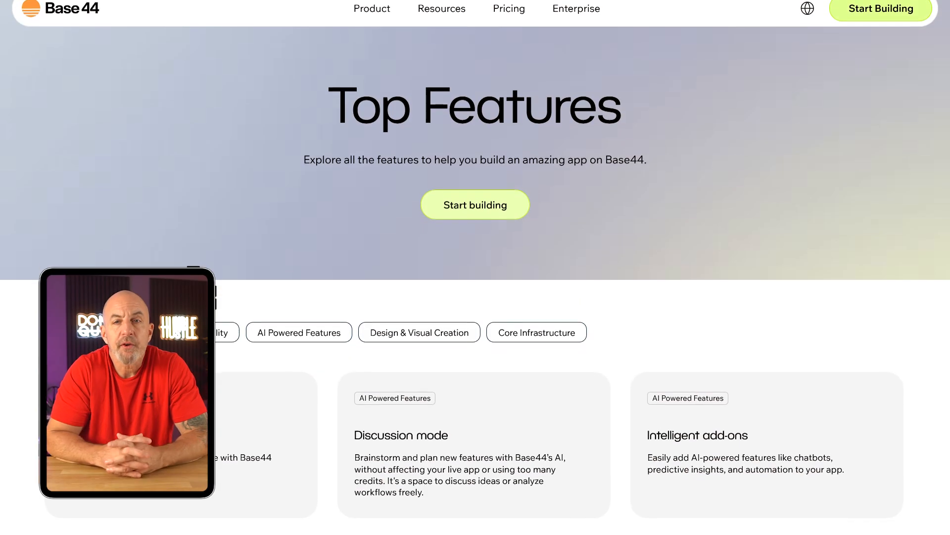
- Scroll through the Base44 homepage and return to the prompt box
{"action": "scroll", "scroll_direction": "down", "scroll_amount": 3}
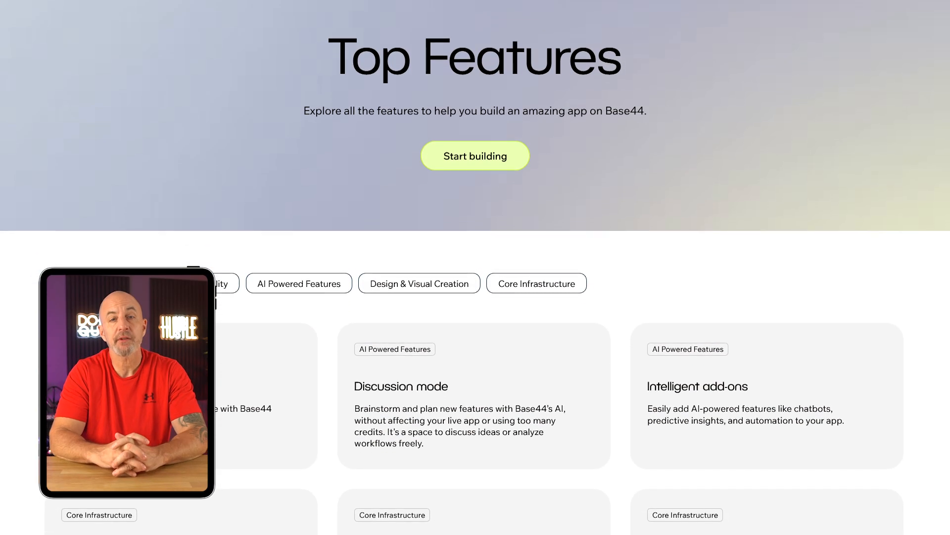
{"action": "scroll", "scroll_direction": "down", "scroll_amount": 3}
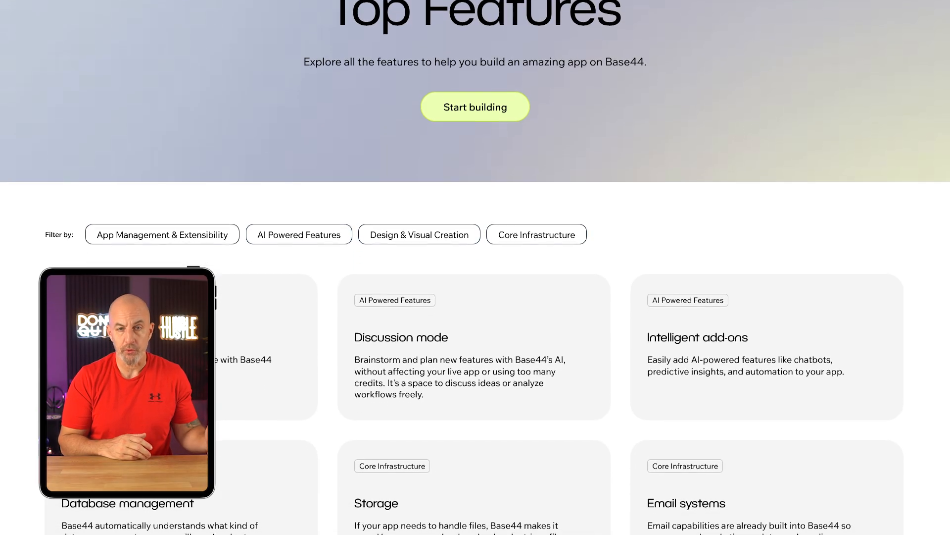
{"action": "scroll", "scroll_direction": "down", "scroll_amount": 3}
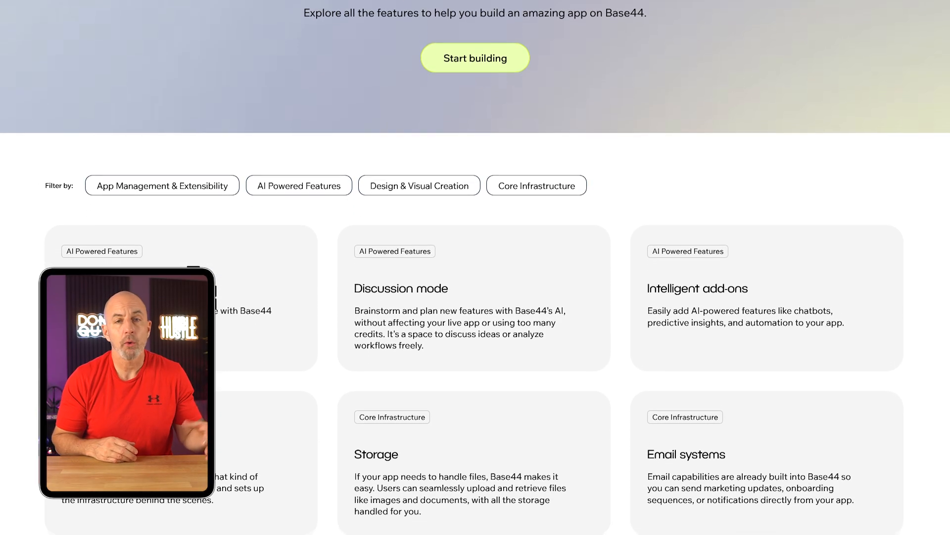
{"action": "scroll", "scroll_direction": "down", "scroll_amount": 3}
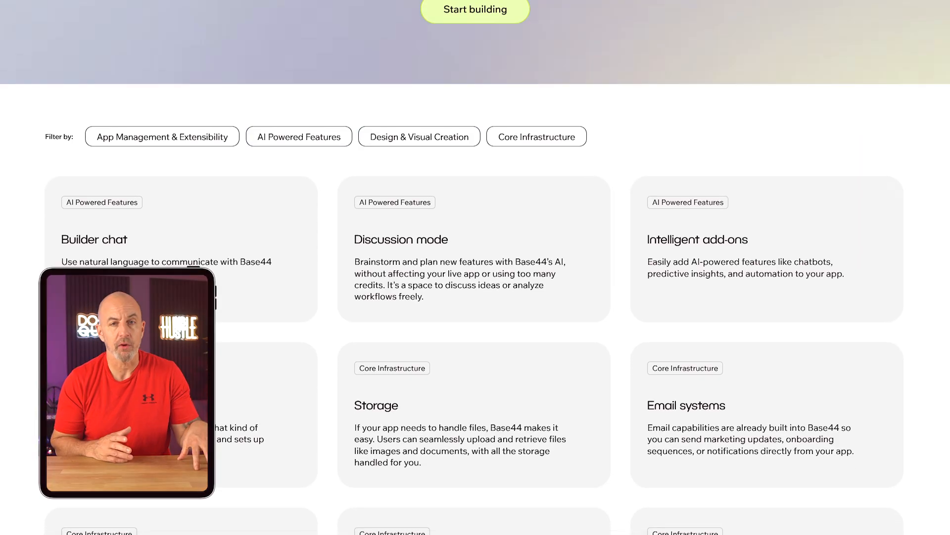
{"action": "scroll", "scroll_direction": "up", "scroll_amount": 3}
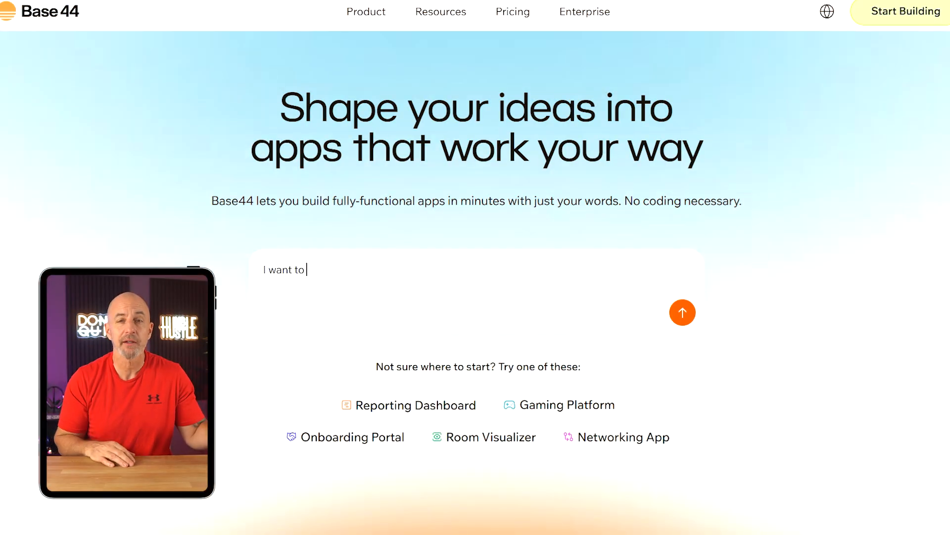
- Describe a trip planning app with a clean modern look in the prompt box
{"action": "type", "text": "build a family chor"}
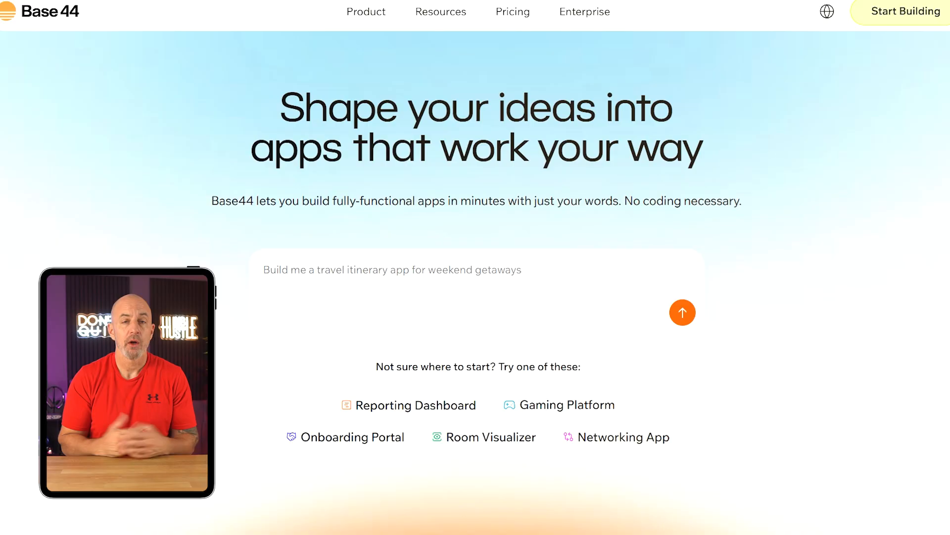
{"action": "type", "text": "Make a trip planning a"}
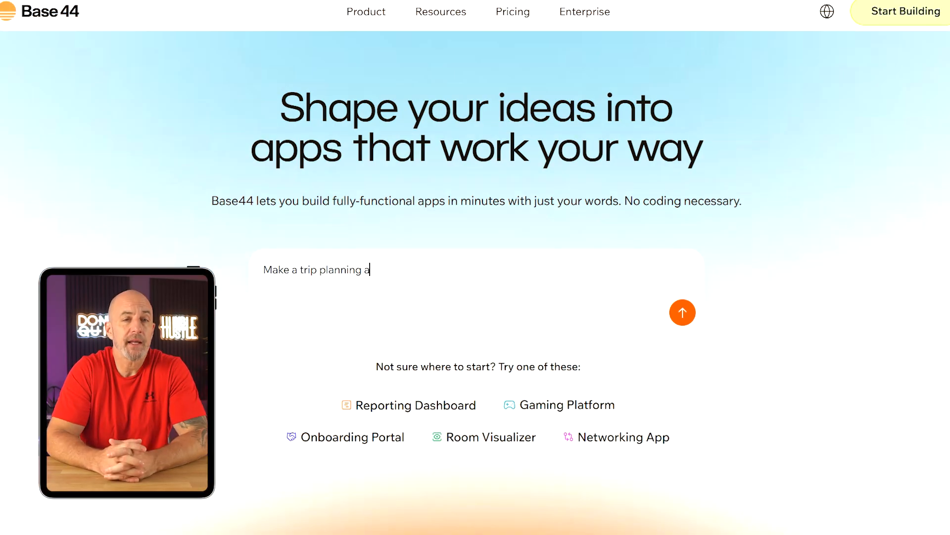
{"action": "type", "text": "pp with a clean modern loo"}
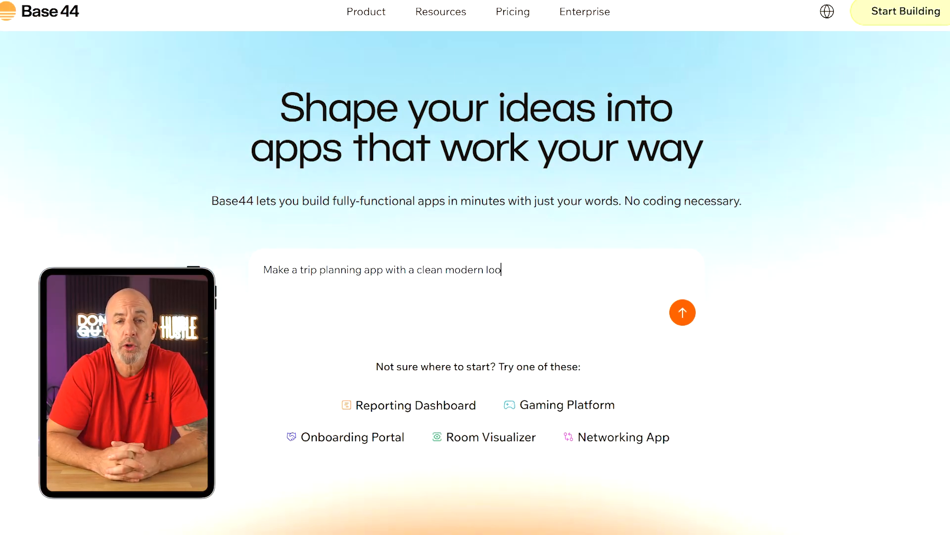
{"action": "left_click", "coordinate": [682, 313]}
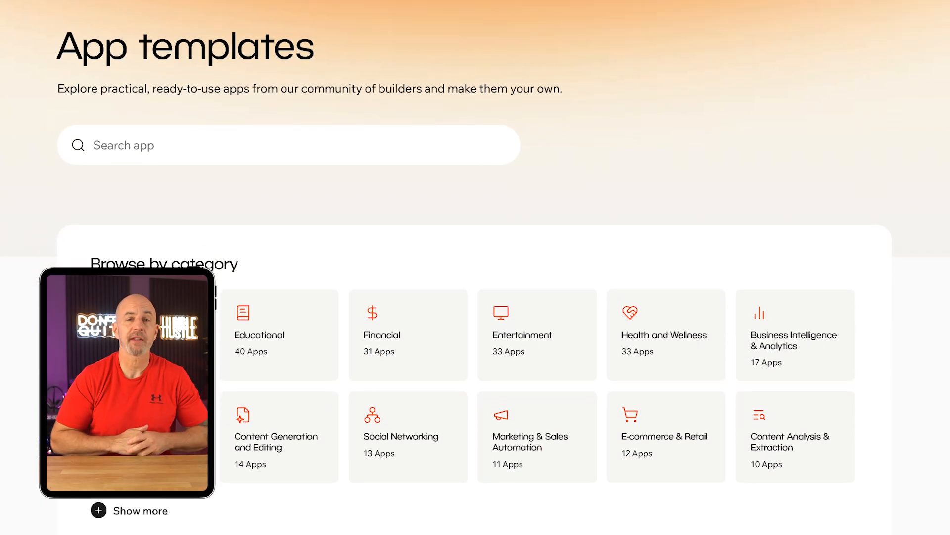
{"action": "scroll", "scroll_direction": "down", "scroll_amount": 3}
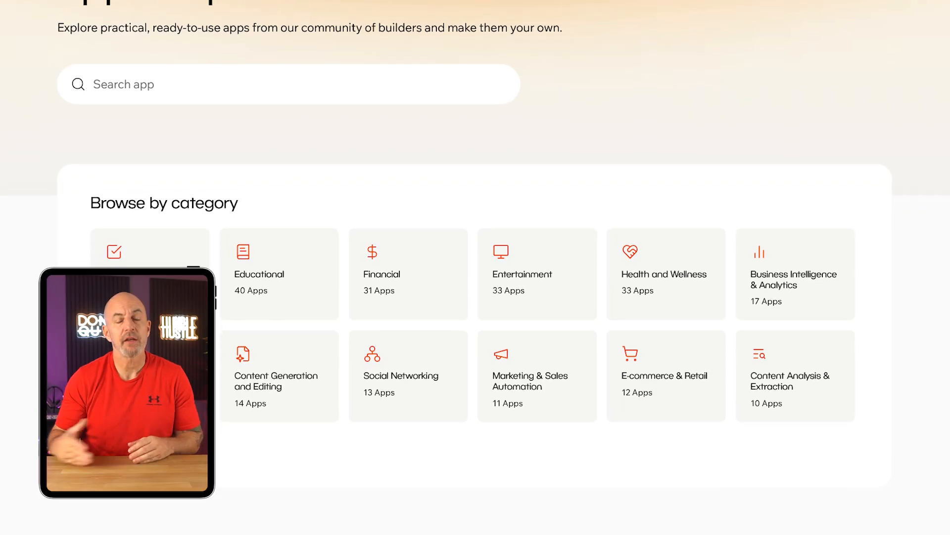
{"action": "scroll", "scroll_direction": "down", "scroll_amount": 3}
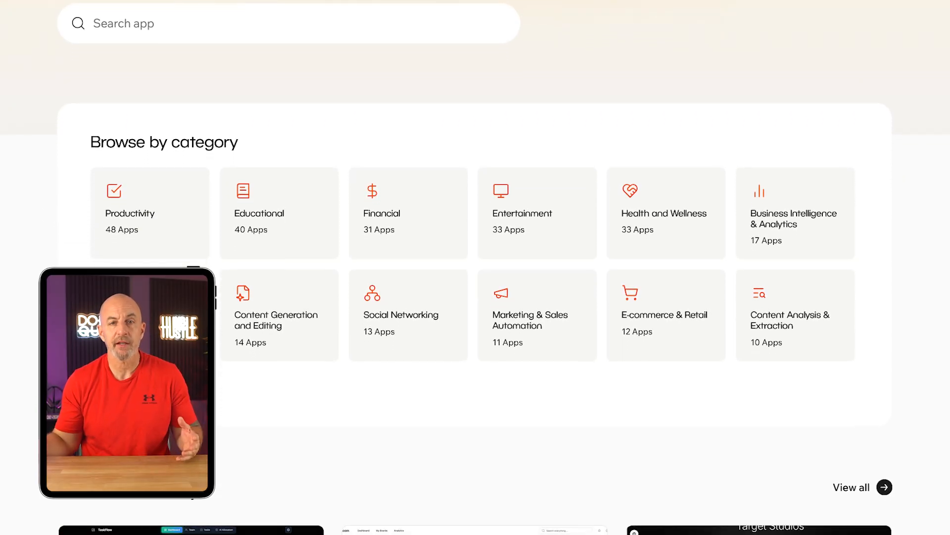
{"action": "scroll", "scroll_direction": "down", "scroll_amount": 3}
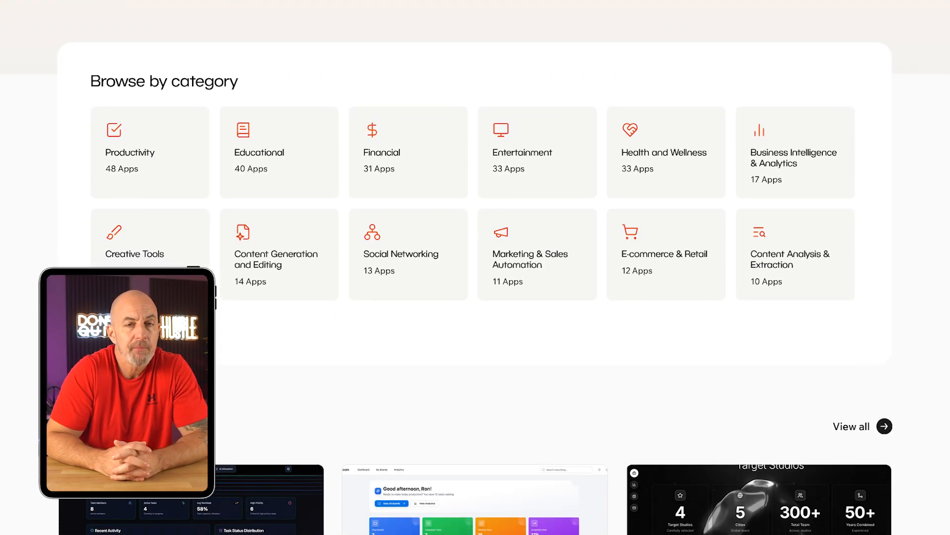
{"action": "scroll", "scroll_direction": "down", "scroll_amount": 3}
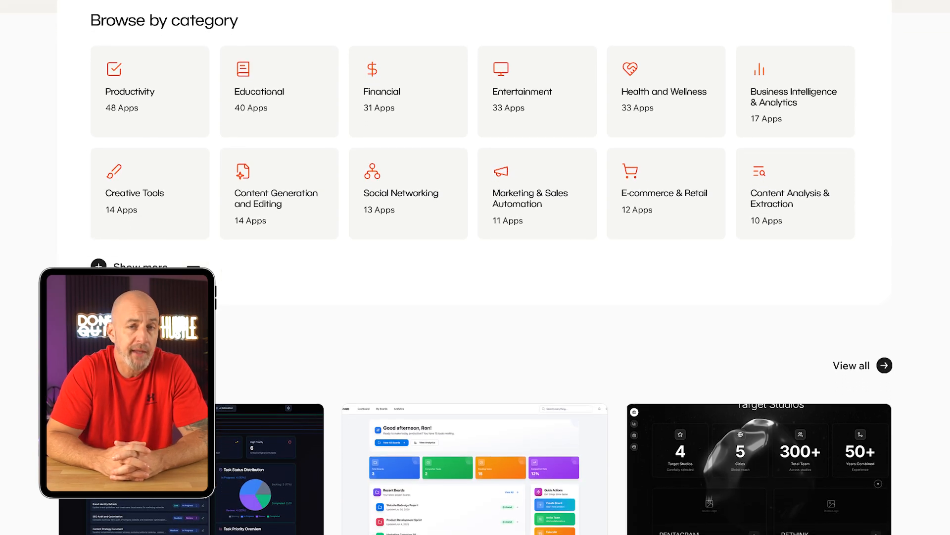
- Browse the Productivity template category and its listed templates
{"action": "left_click", "coordinate": [129, 91]}
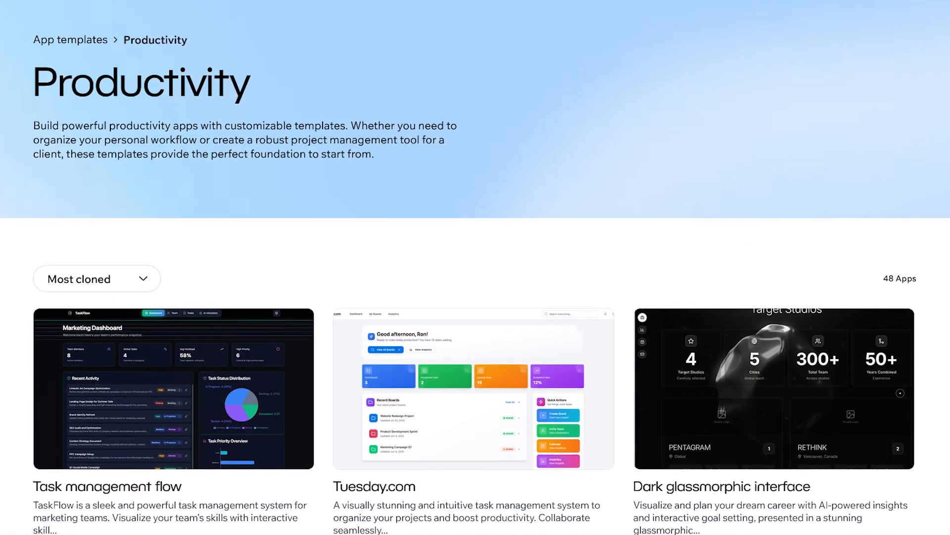
{"action": "scroll", "scroll_direction": "down", "scroll_amount": 3}
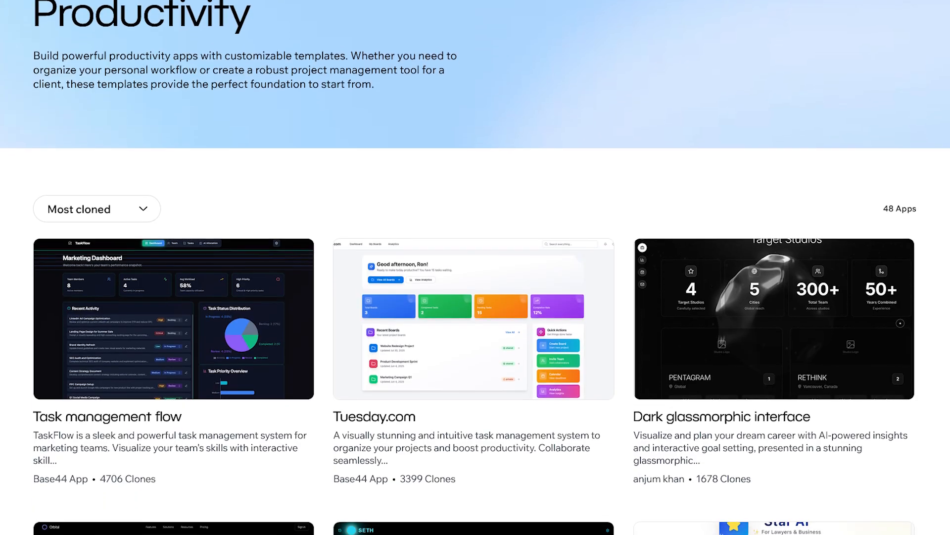
{"action": "scroll", "scroll_direction": "down", "scroll_amount": 3}
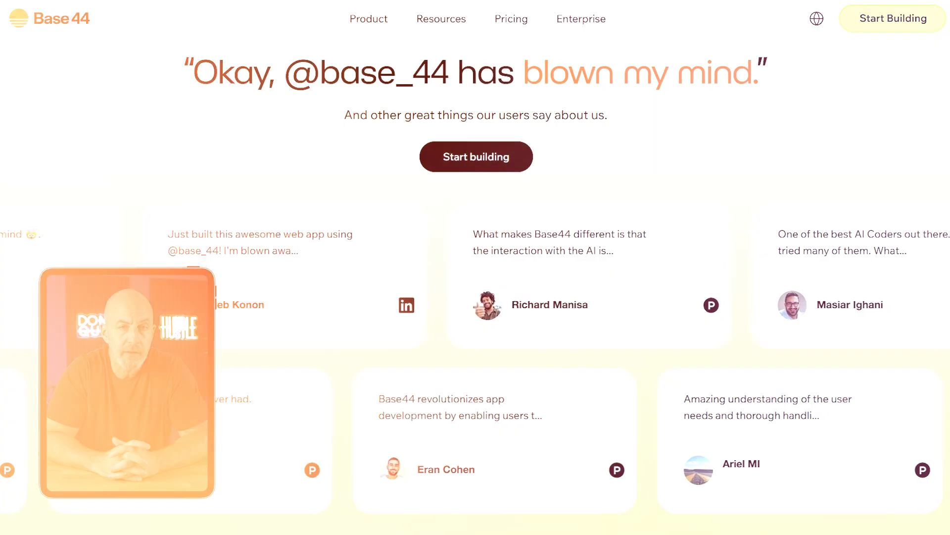
- Scroll past testimonials through the speed-of-thought, built-in backend and instant hosting sections
{"action": "scroll", "scroll_direction": "down", "scroll_amount": 3}
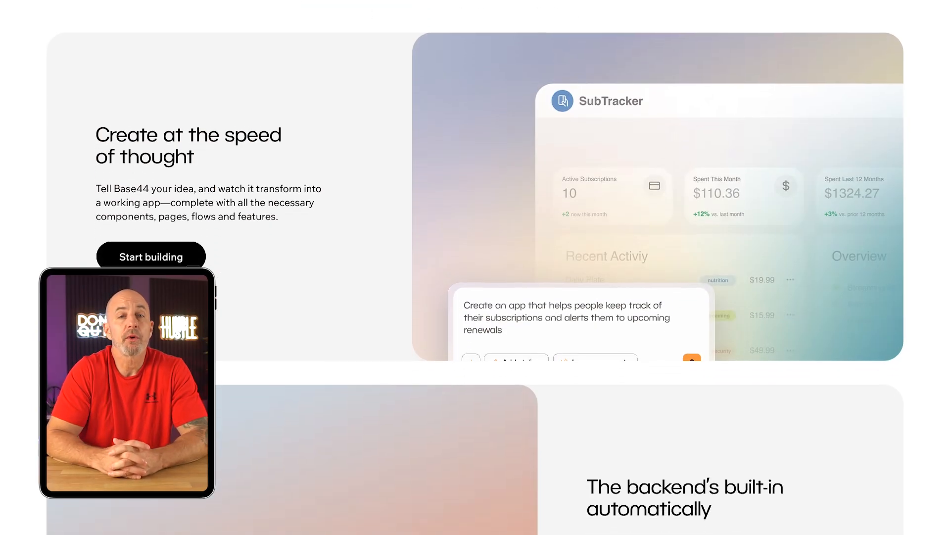
{"action": "scroll", "scroll_direction": "down", "scroll_amount": 3}
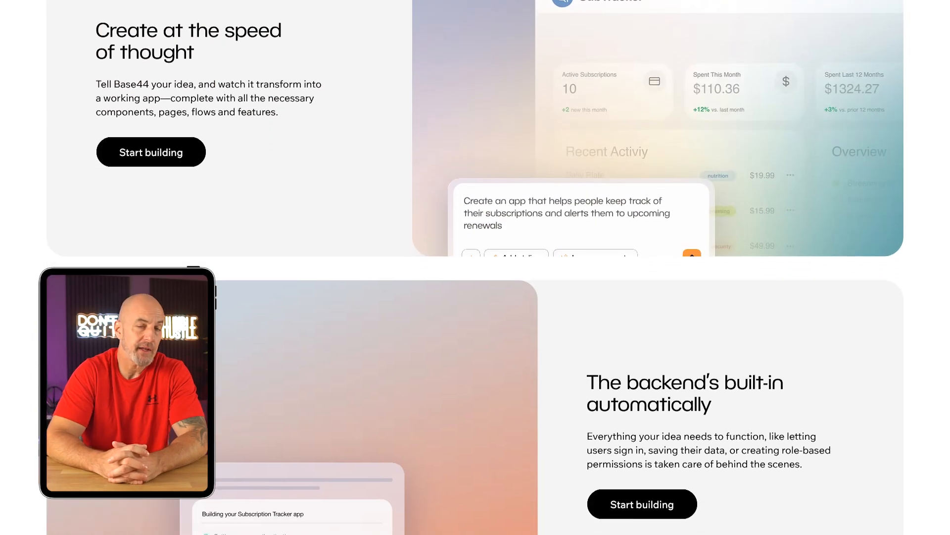
{"action": "scroll", "scroll_direction": "down", "scroll_amount": 3}
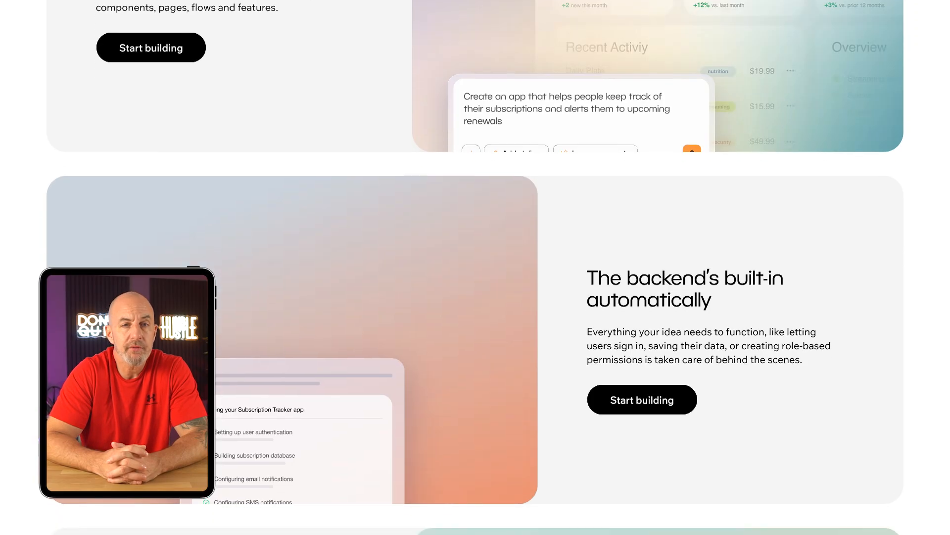
{"action": "scroll", "scroll_direction": "down", "scroll_amount": 3}
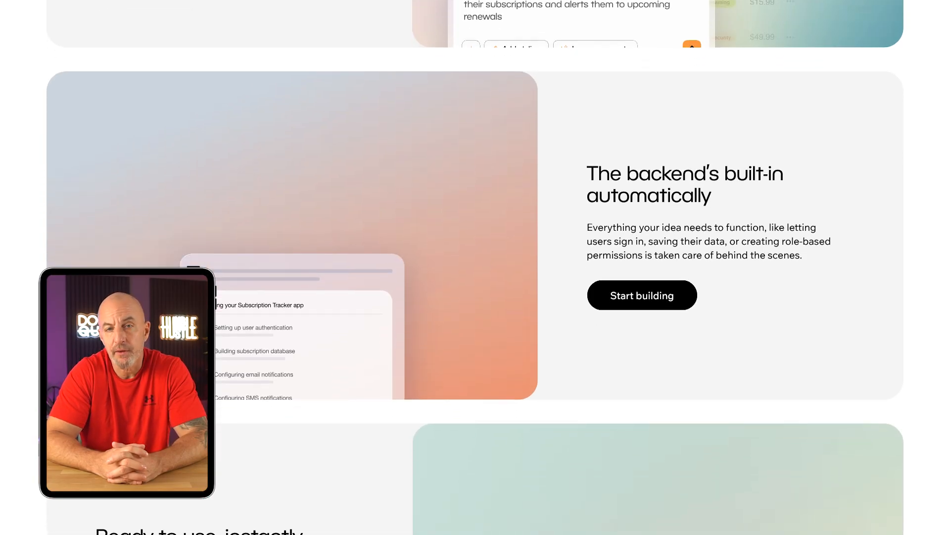
{"action": "scroll", "scroll_direction": "down", "scroll_amount": 3}
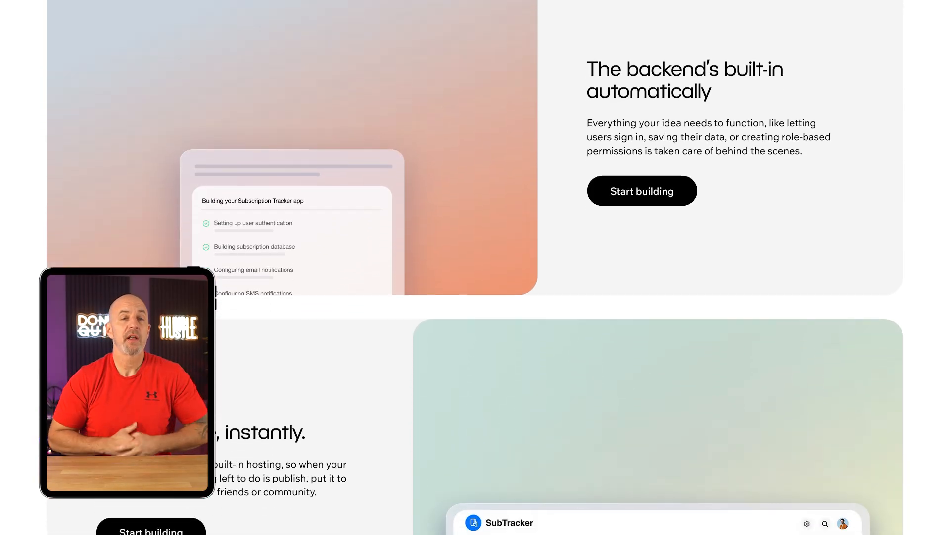
{"action": "scroll", "scroll_direction": "down", "scroll_amount": 3}
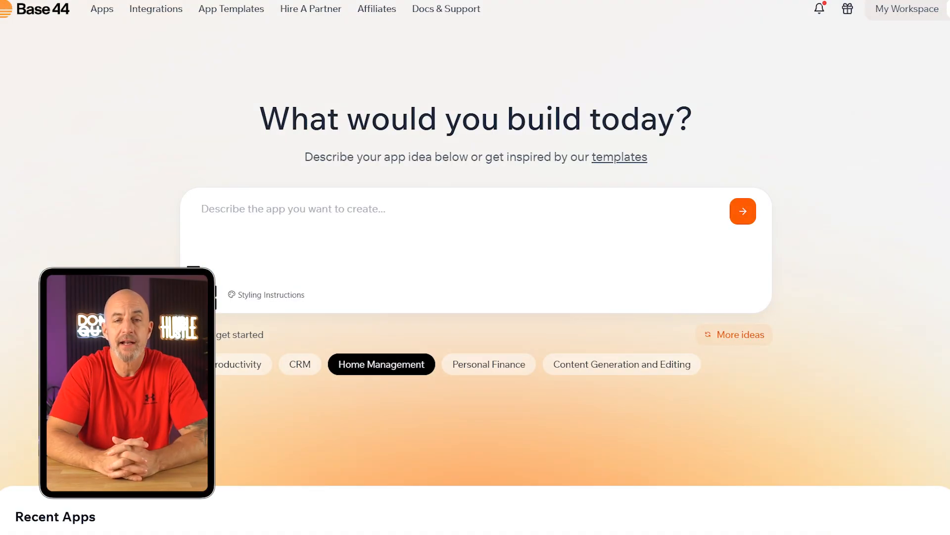
- Submit the pastel claymorphism wellness app description to generate the AuraFlow dashboard
{"action": "left_click", "coordinate": [265, 294]}
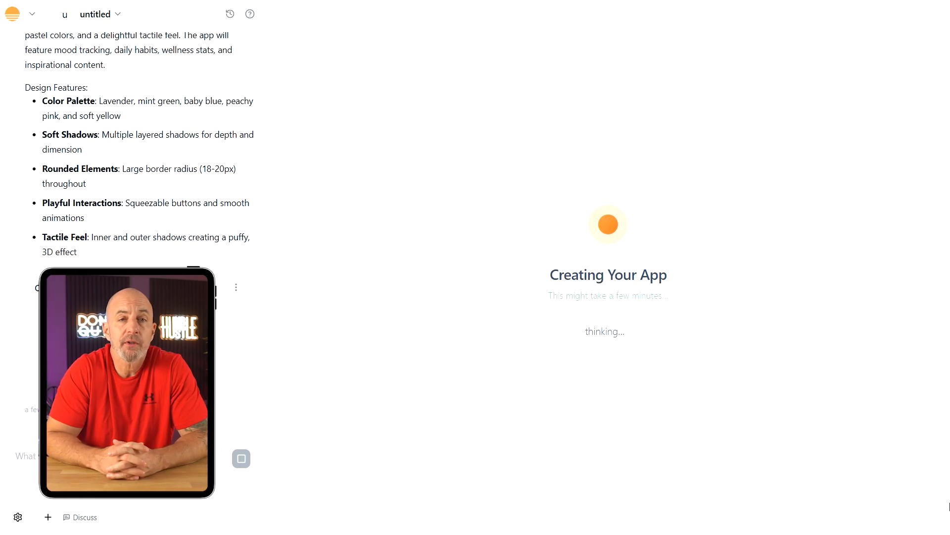
{"action": "scroll", "scroll_direction": "up", "scroll_amount": 3}
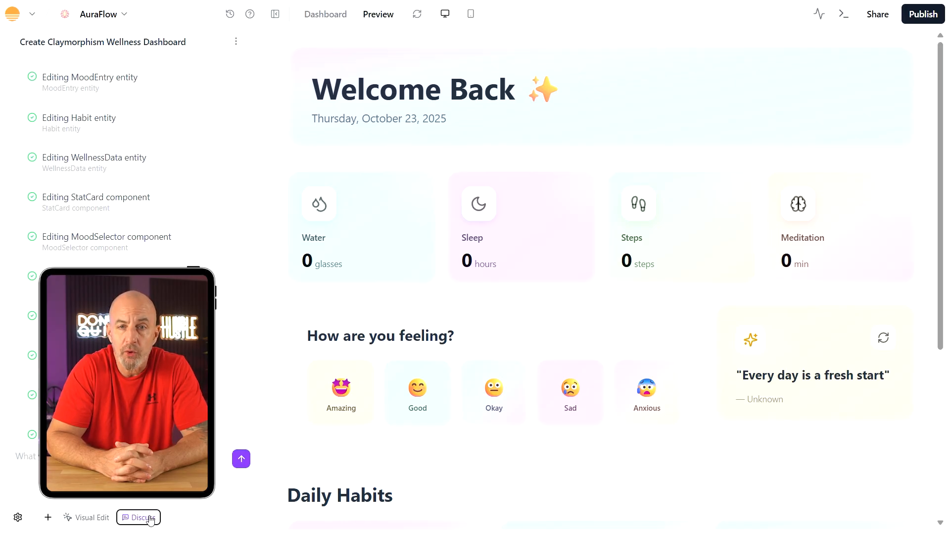
- Switch the AuraFlow editor chat into Discuss mode
{"action": "left_click", "coordinate": [138, 517]}
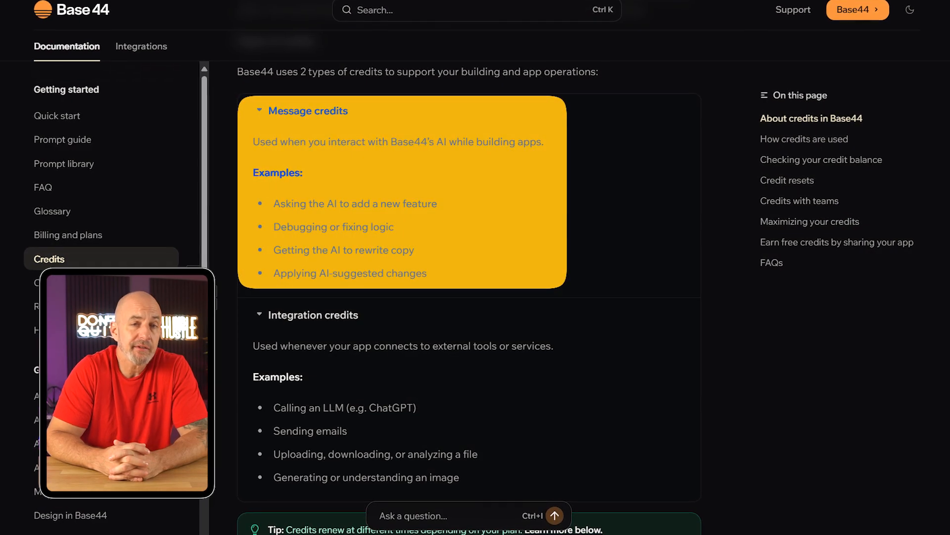
- Scroll the credits documentation to the message and integration credit types
{"action": "scroll", "scroll_direction": "down", "scroll_amount": 3}
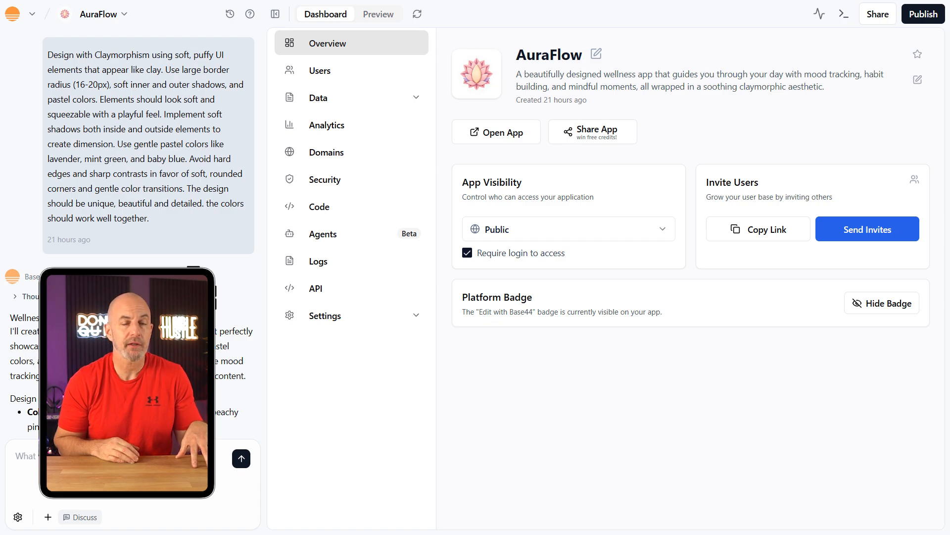
- View the AuraFlow dashboard overview with visibility and invite settings
{"action": "left_click", "coordinate": [319, 206]}
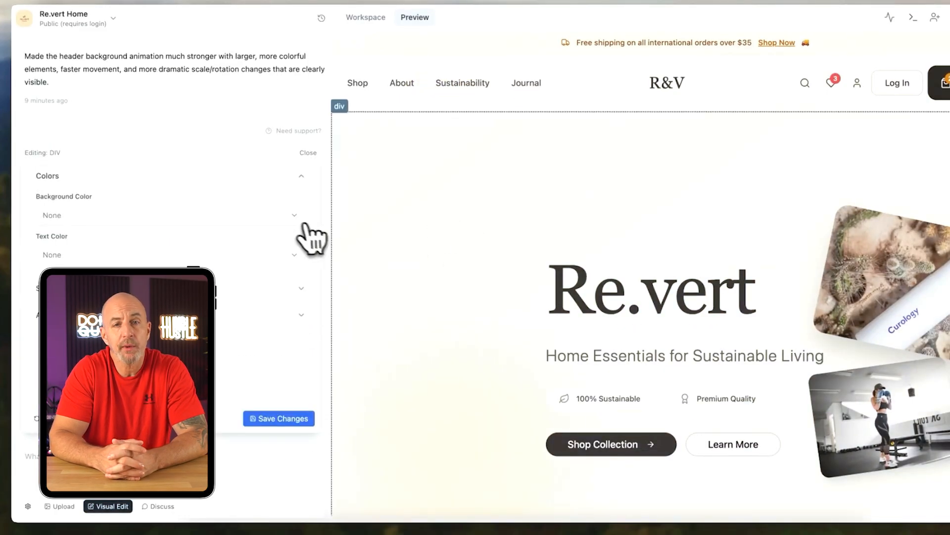
- Choose a background colour for the Re.vert Home hero block in Visual Edit
{"action": "left_click", "coordinate": [294, 215]}
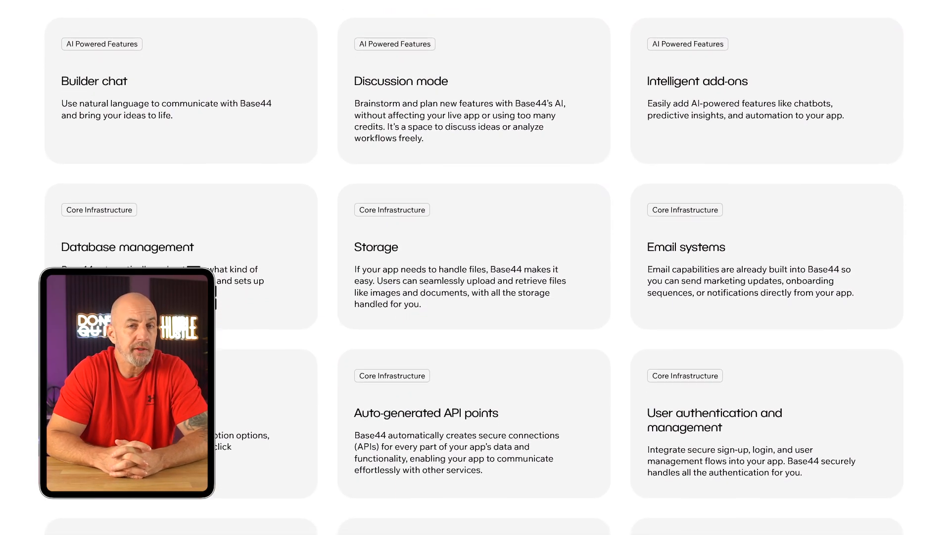
- Scroll the features page through AI-powered features and core infrastructure cards
{"action": "scroll", "scroll_direction": "down", "scroll_amount": 3}
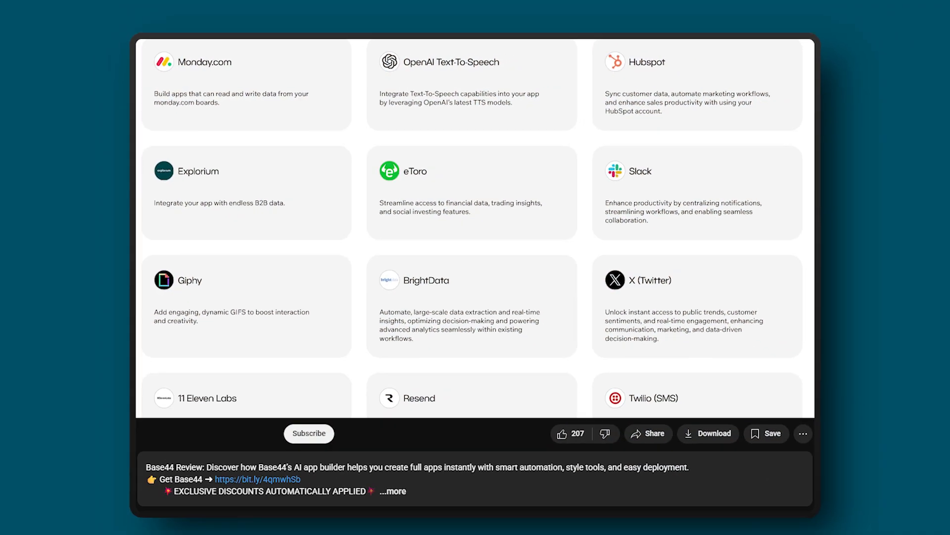
- Scroll the integrations grid to Resend, Fal AI Text-to-Image, Zapier and Twilio
{"action": "scroll", "scroll_direction": "down", "scroll_amount": 3}
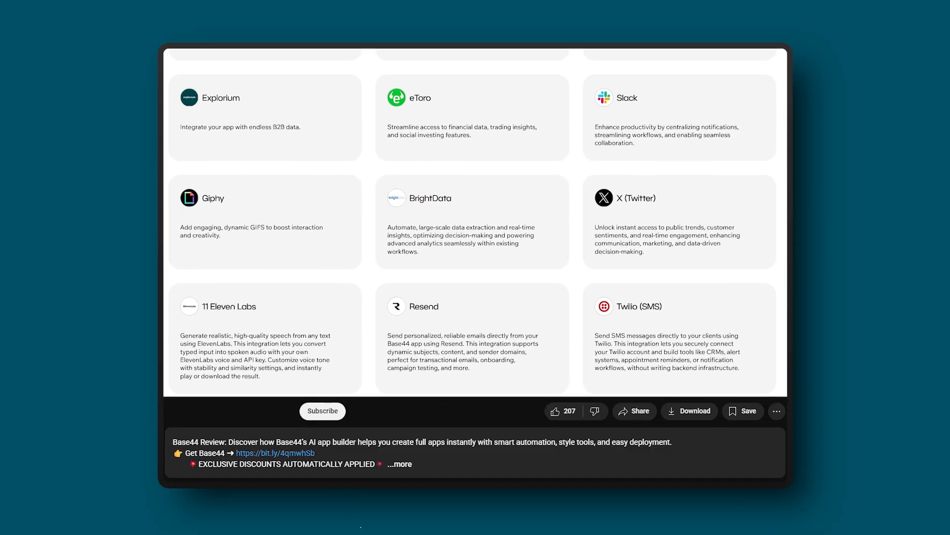
{"action": "scroll", "scroll_direction": "down", "scroll_amount": 3}
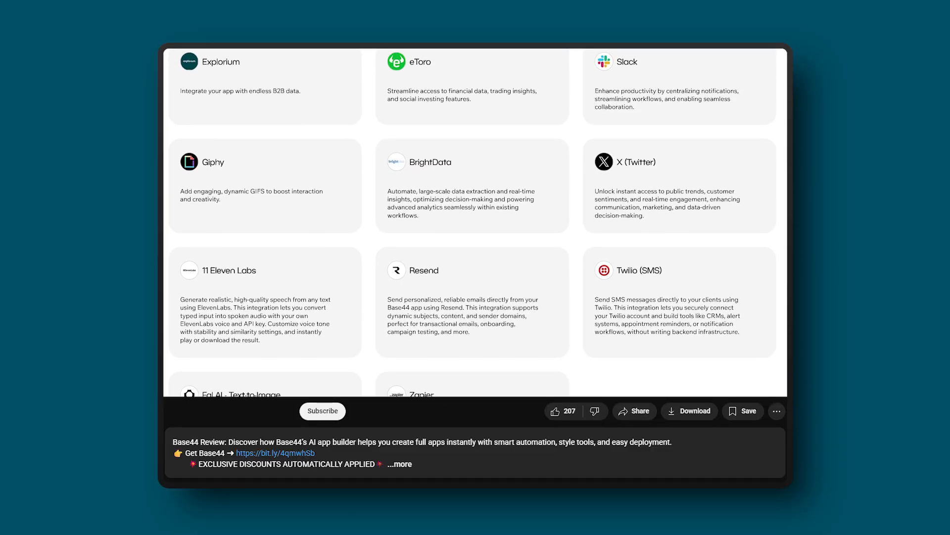